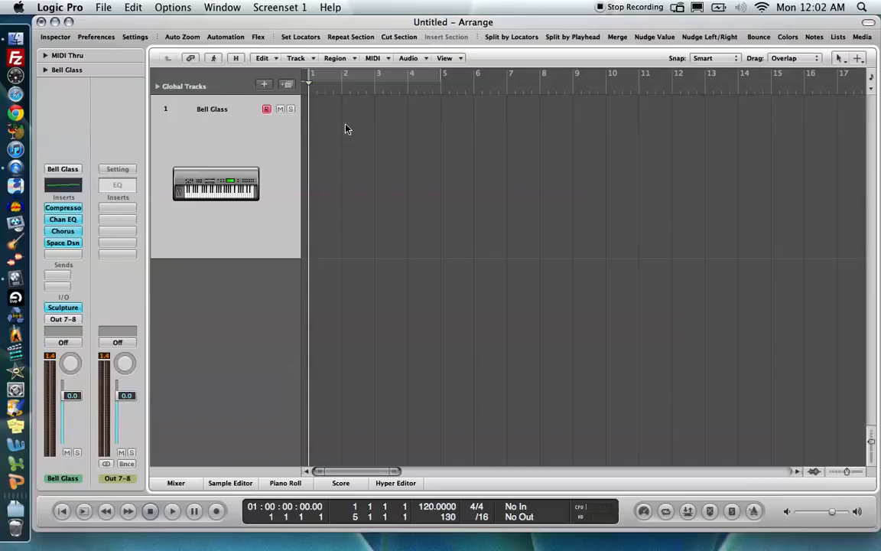
pyautogui.moveTo(218, 75)
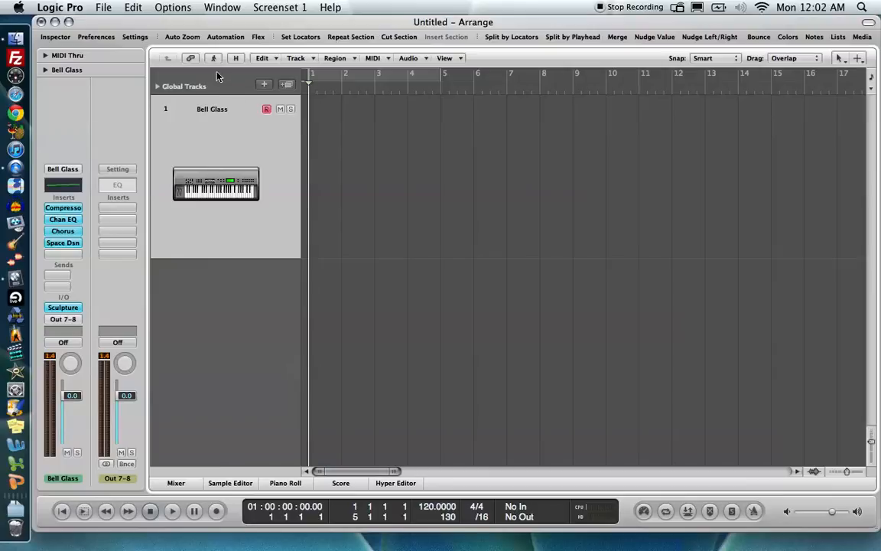
pyautogui.moveTo(376, 130)
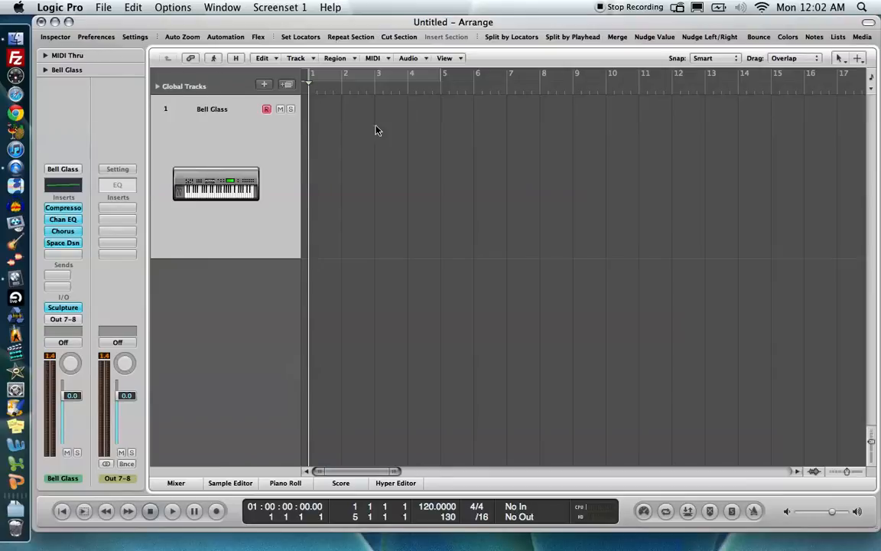
pyautogui.moveTo(484, 206)
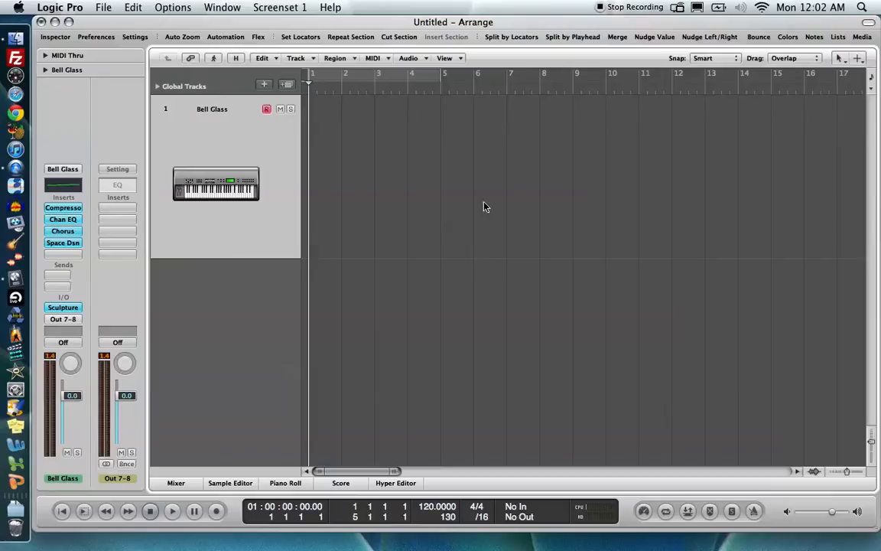
pyautogui.moveTo(702, 202)
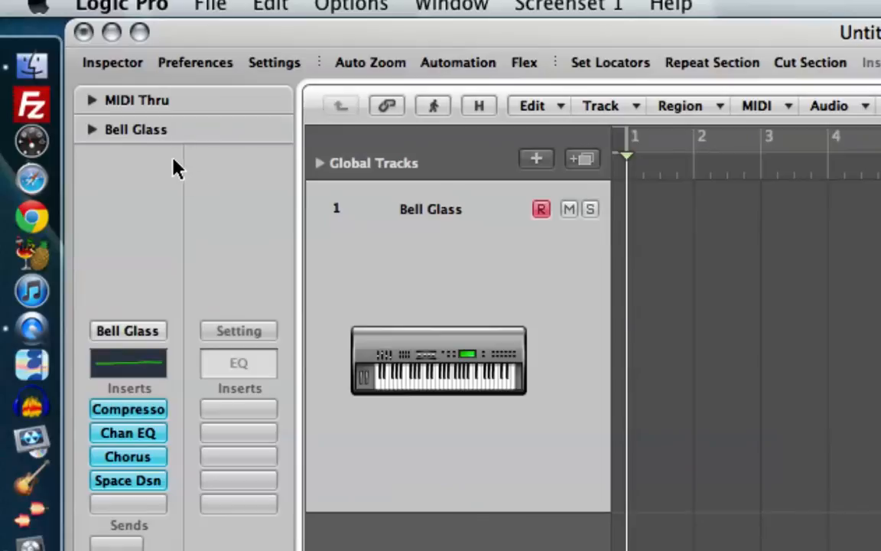
# Expand the MIDI Thru parameters and set the input Quantize to 1/8-Note.
pyautogui.click(92, 100)
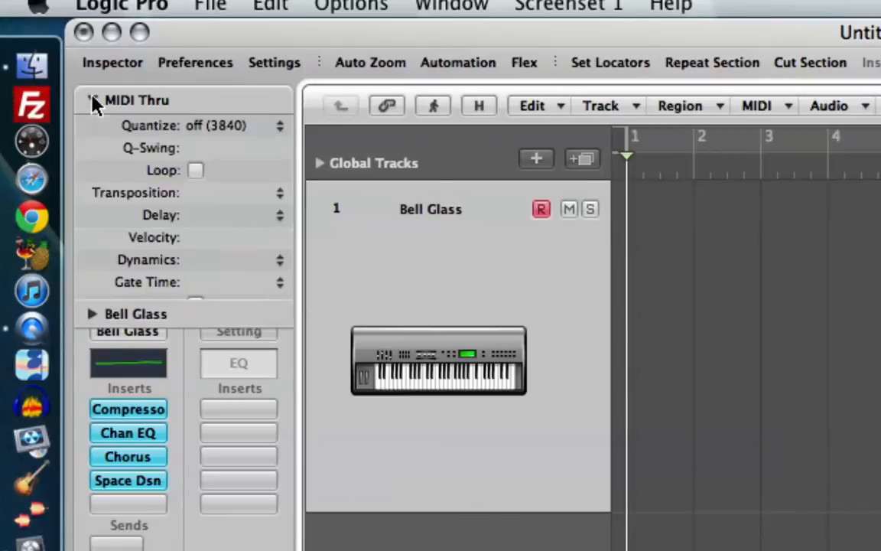
pyautogui.click(92, 100)
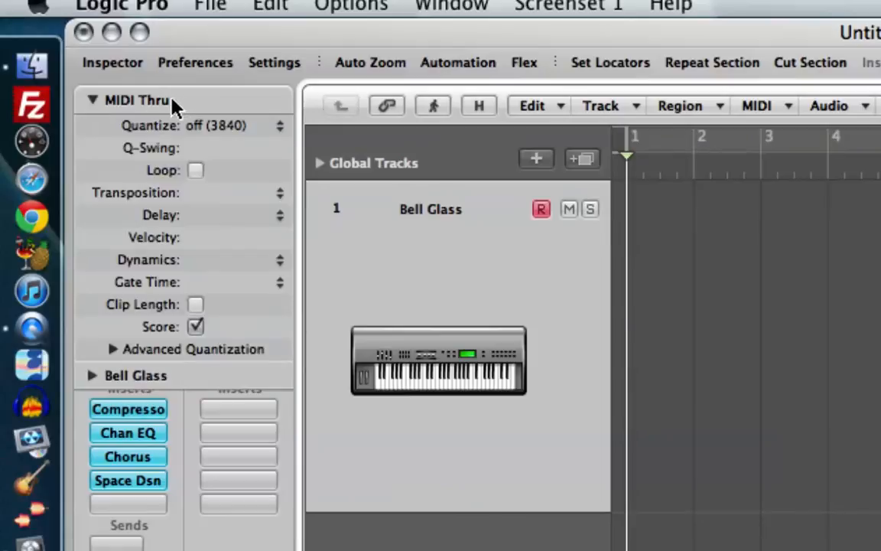
pyautogui.moveTo(111, 147)
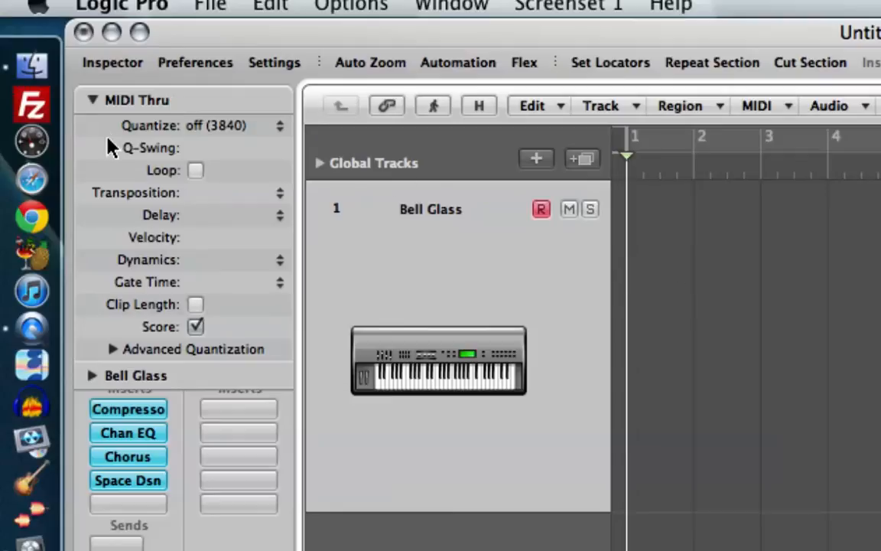
pyautogui.moveTo(141, 97)
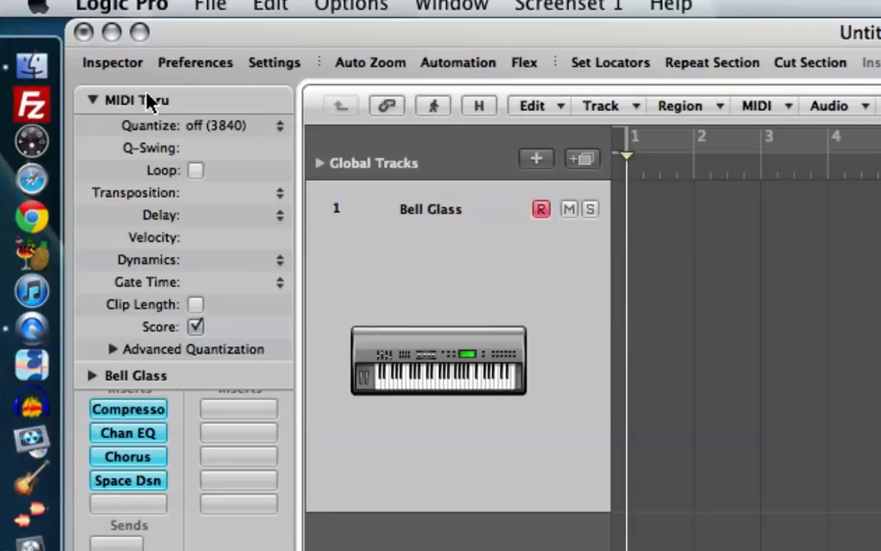
pyautogui.moveTo(207, 126)
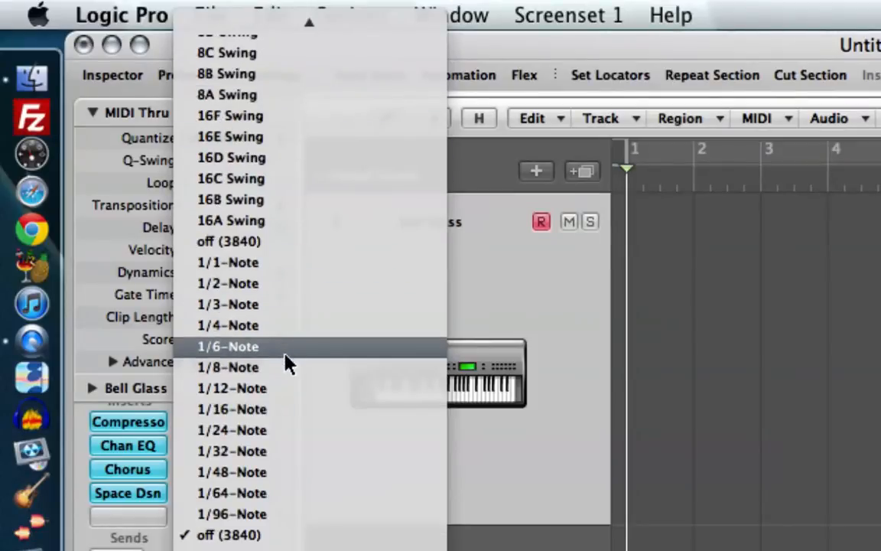
pyautogui.click(227, 367)
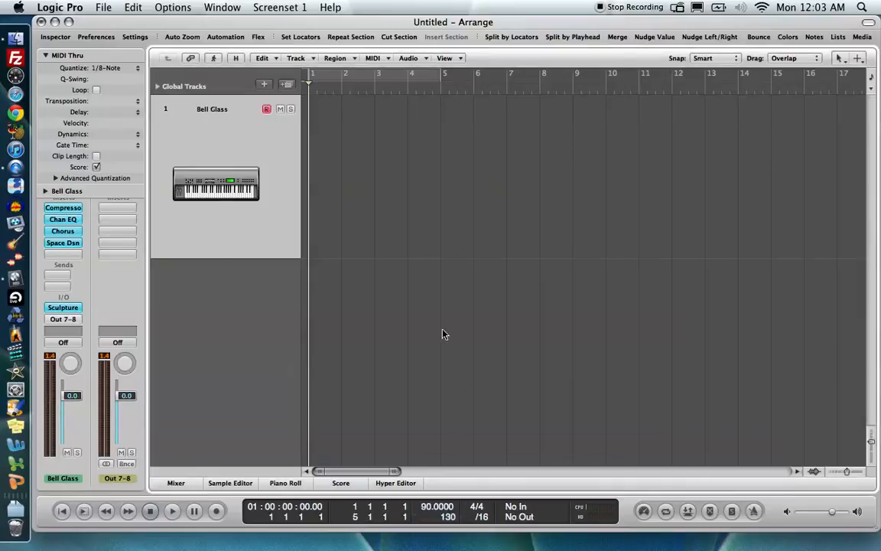
# Record a Plexi-Glass Bell part on the Bell Glass track and open the region's notes.
pyautogui.click(173, 511)
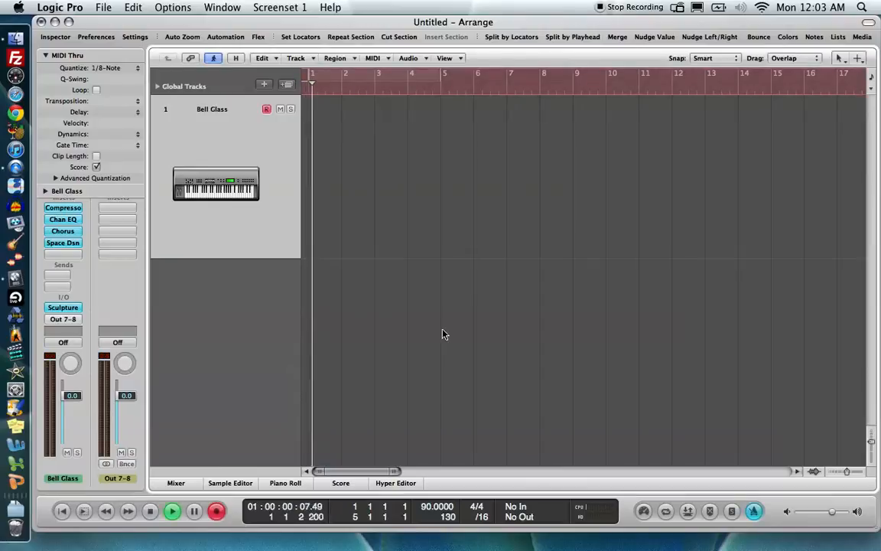
pyautogui.click(172, 511)
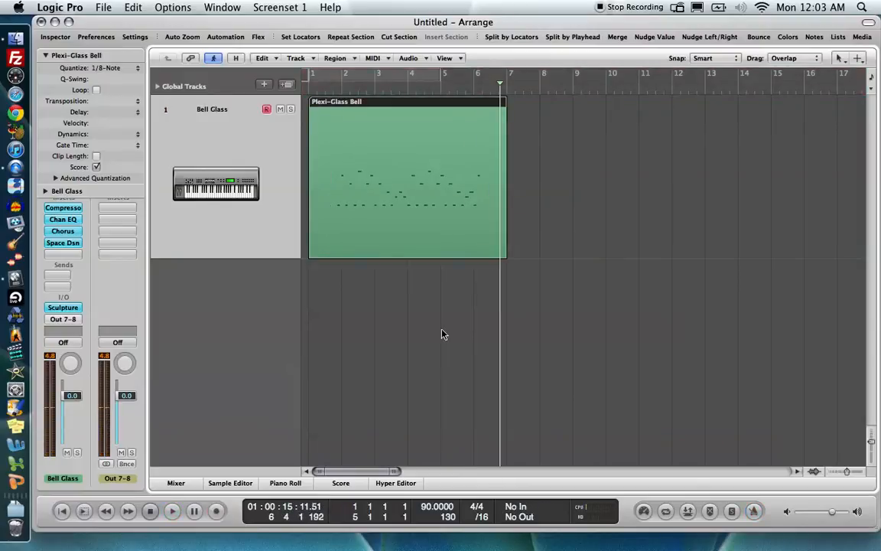
pyautogui.moveTo(451, 179)
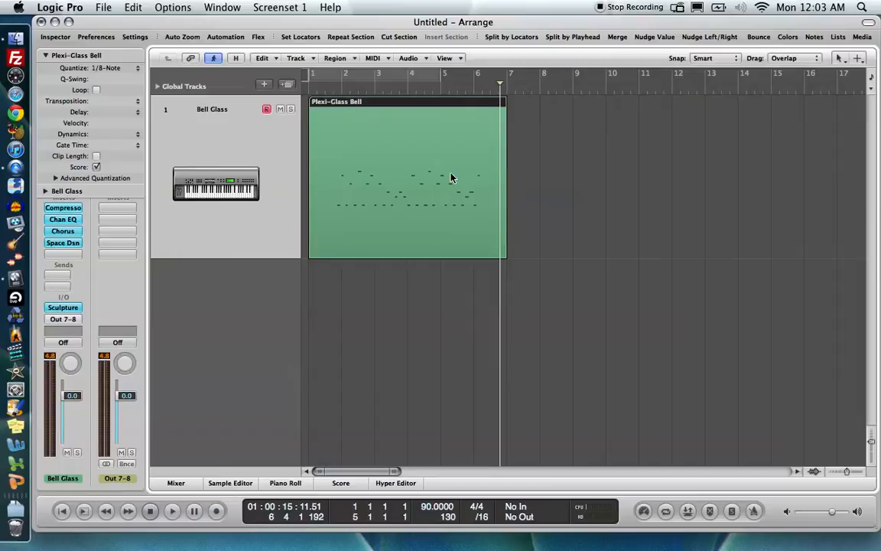
pyautogui.click(285, 483)
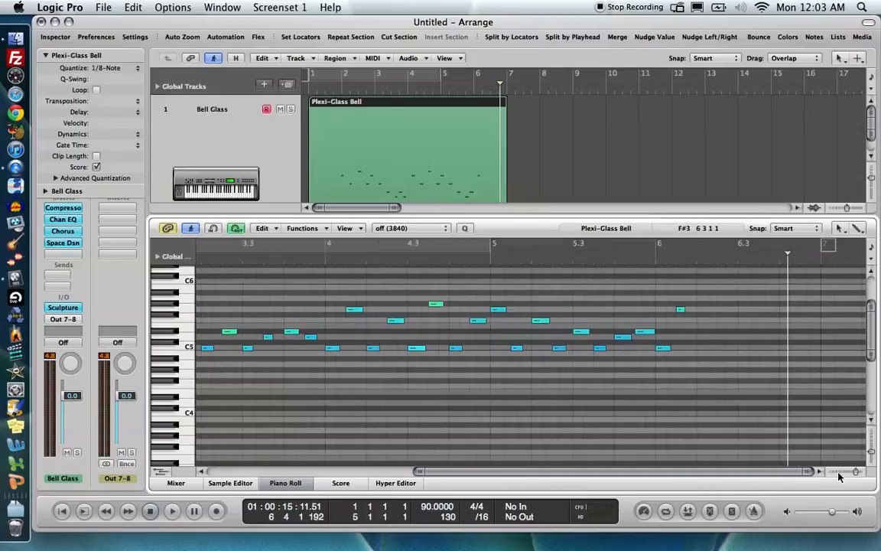
pyautogui.hscroll(-3)
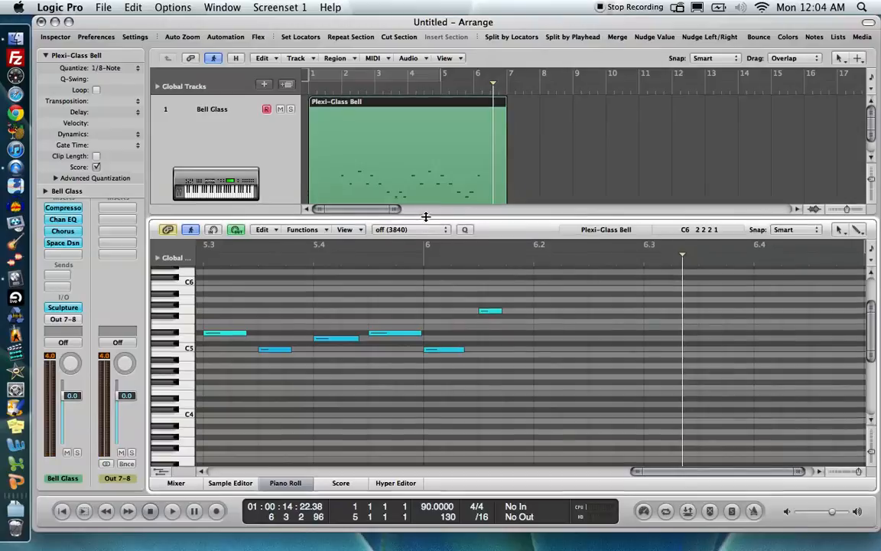
# Close the note editor, delete the recorded Plexi-Glass Bell region, and scroll up.
pyautogui.click(286, 483)
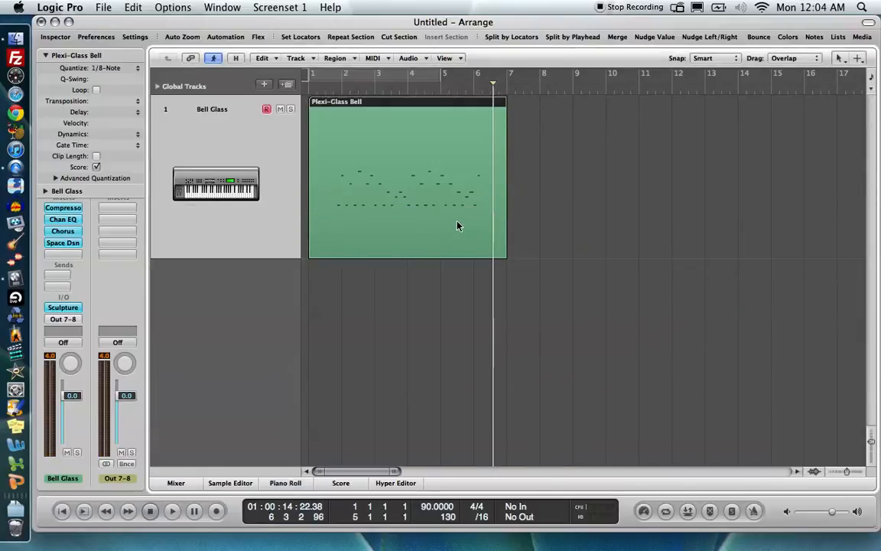
pyautogui.press('Delete')
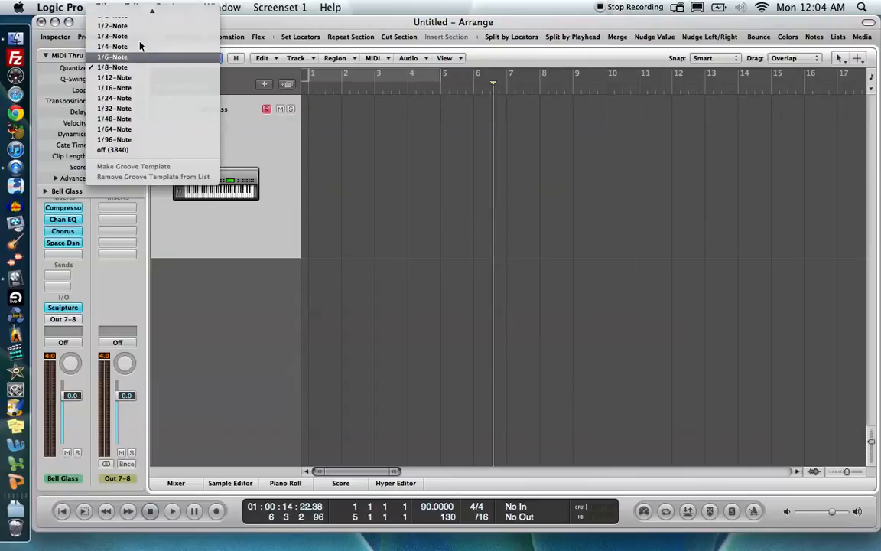
pyautogui.scroll(3)
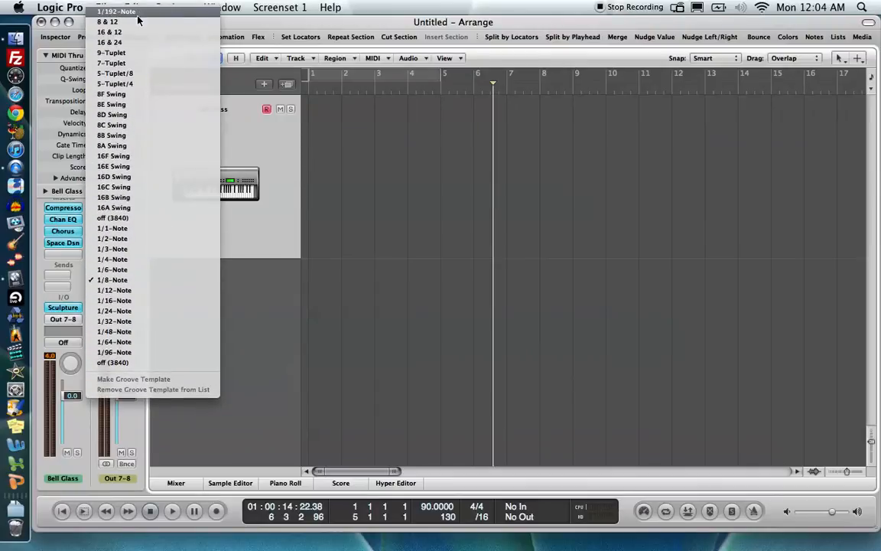
pyautogui.moveTo(108, 21)
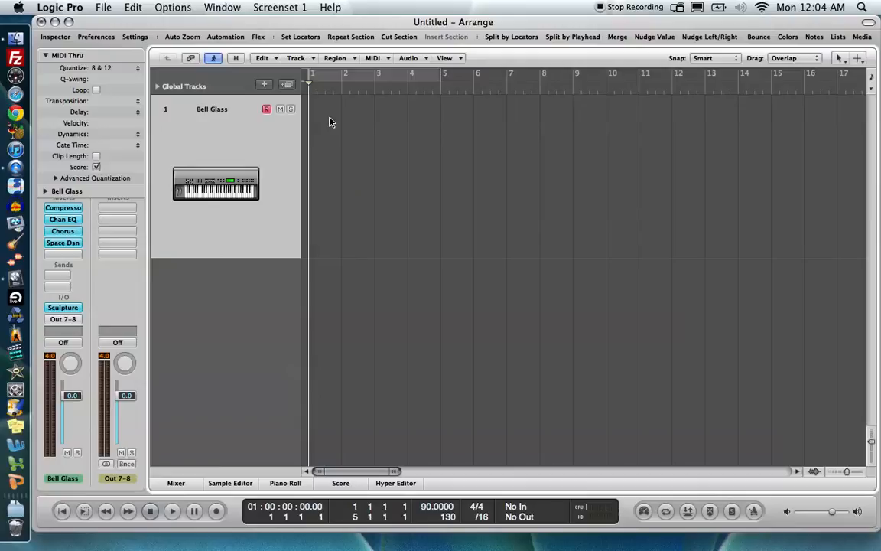
# Start and stop recording a short bell melody on the Bell Glass track.
pyautogui.click(171, 511)
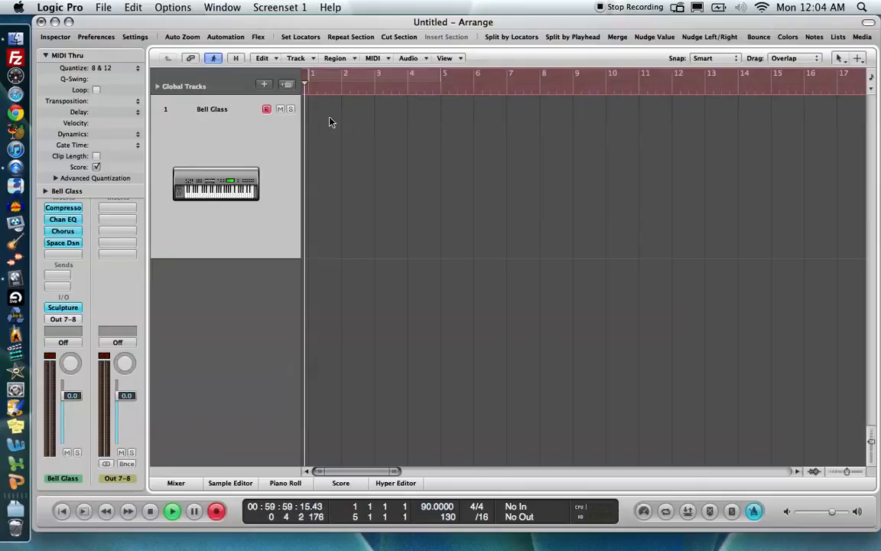
pyautogui.click(171, 511)
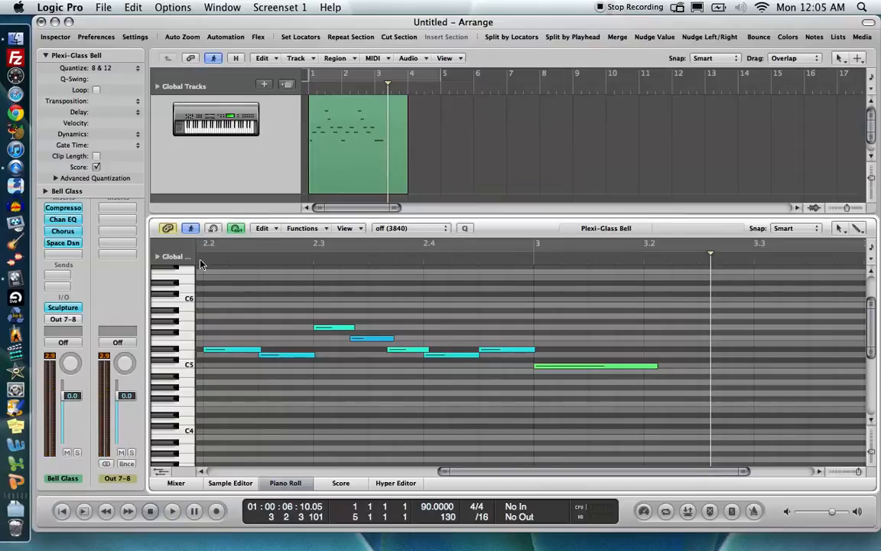
pyautogui.moveTo(245, 214)
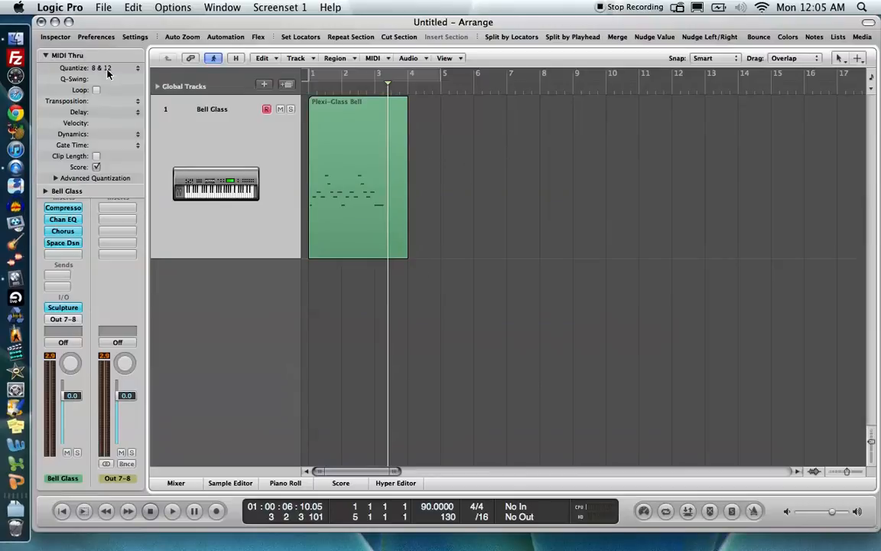
# Select the Plexi-Glass Bell region and keep its Region Parameters quantize at 8 & 12.
pyautogui.click(107, 68)
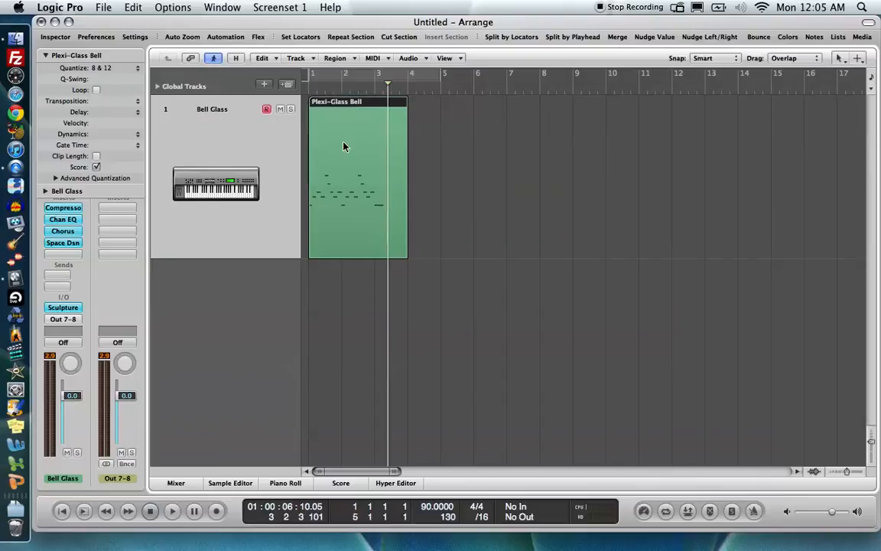
pyautogui.moveTo(368, 148)
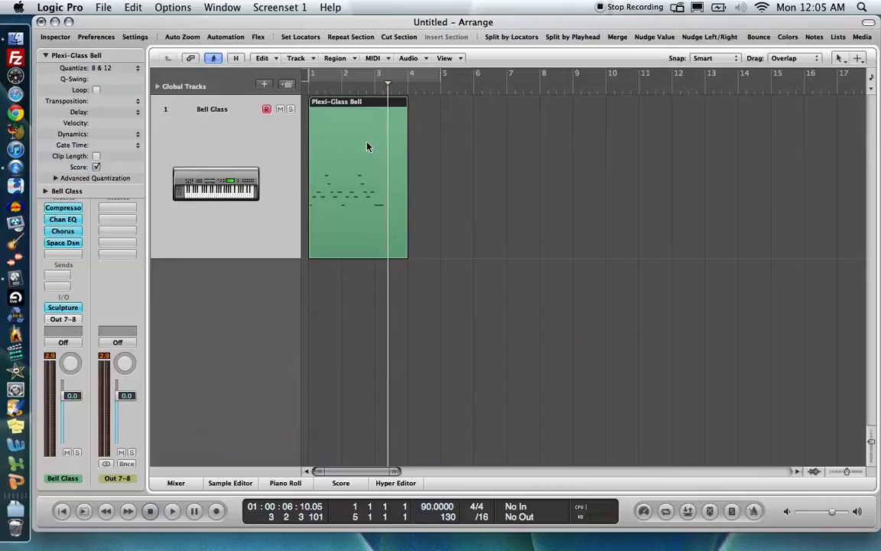
pyautogui.moveTo(434, 156)
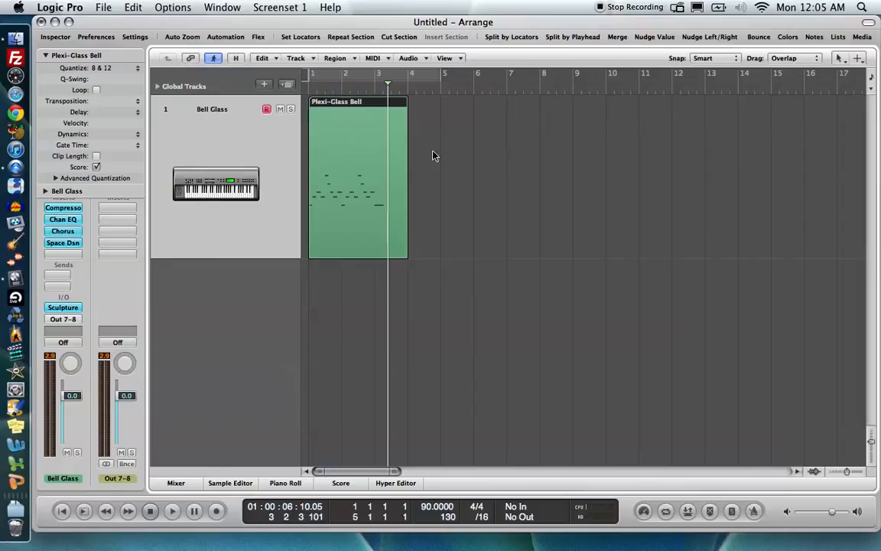
pyautogui.moveTo(391, 137)
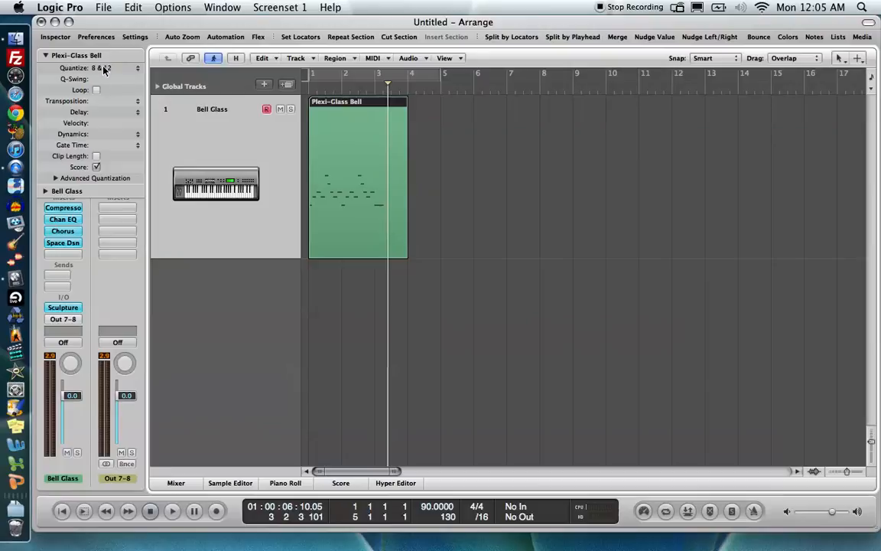
pyautogui.click(114, 68)
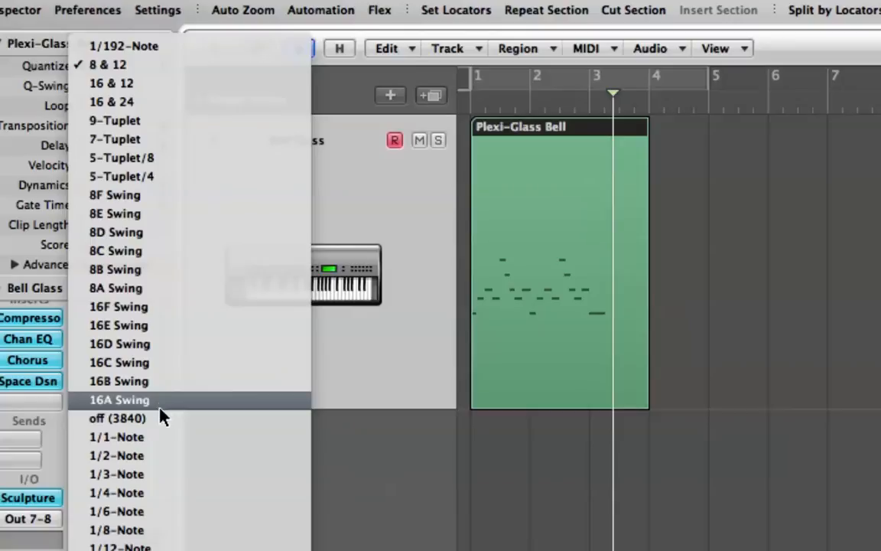
pyautogui.click(116, 417)
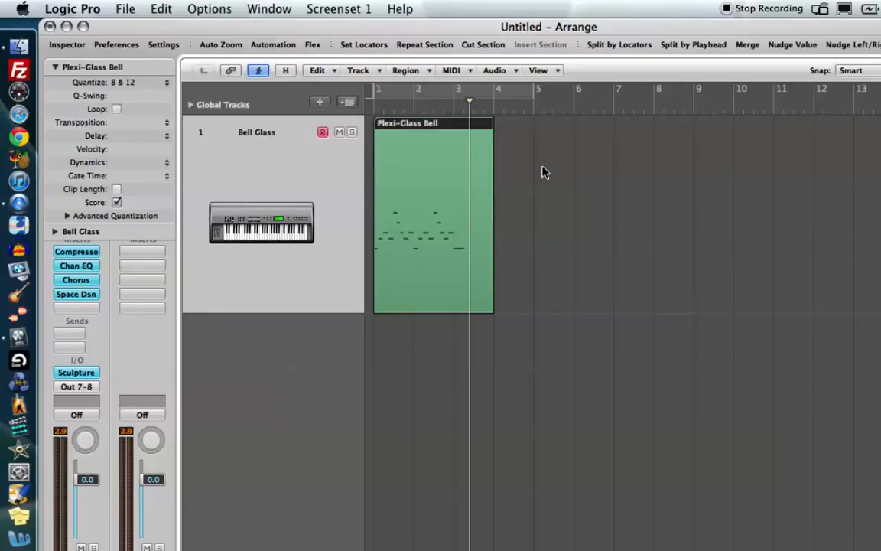
pyautogui.moveTo(481, 163)
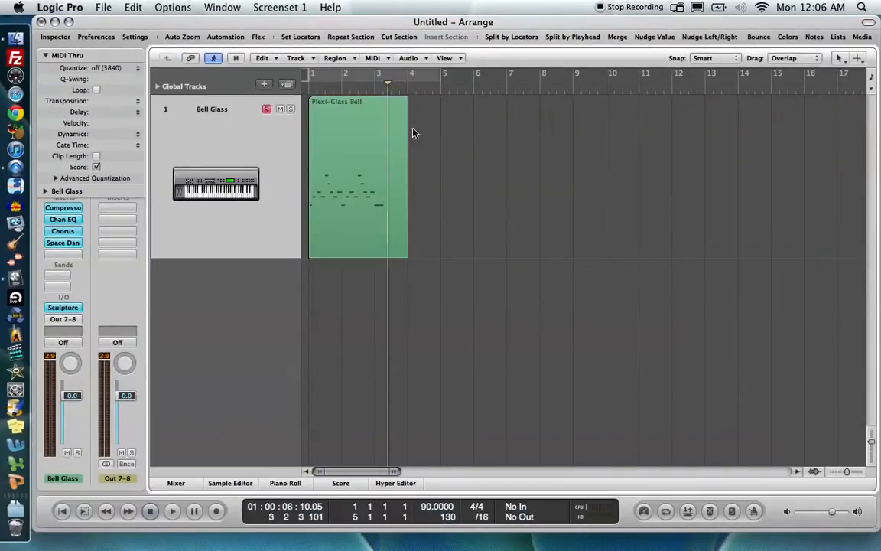
# Show the MIDI region commands menu in the Arrange toolbar.
pyautogui.click(373, 57)
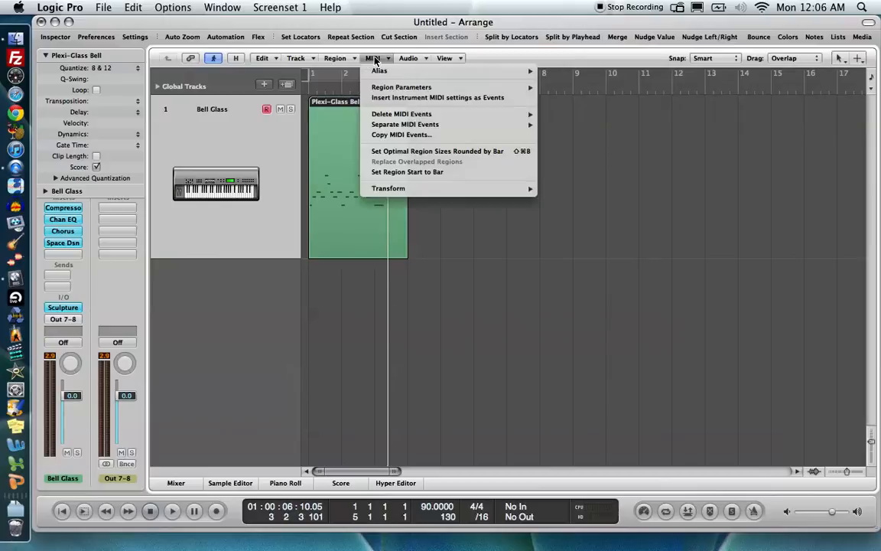
pyautogui.moveTo(401, 87)
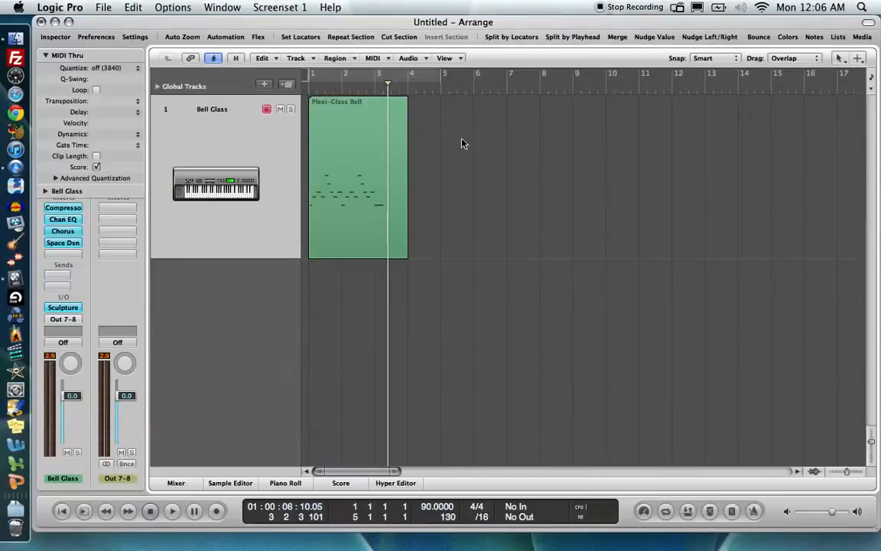
pyautogui.moveTo(368, 136)
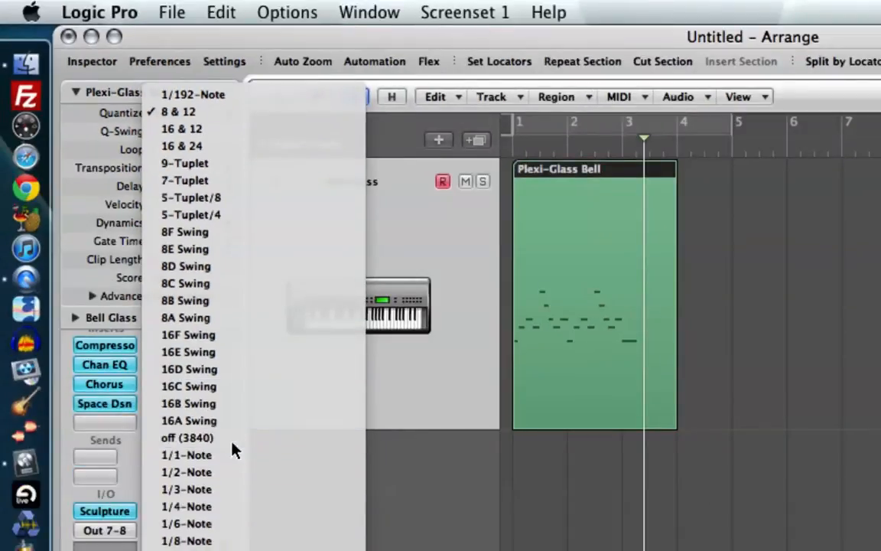
# Turn off the Plexi-Glass Bell region's quantization from its Quantize pop-up.
pyautogui.click(187, 437)
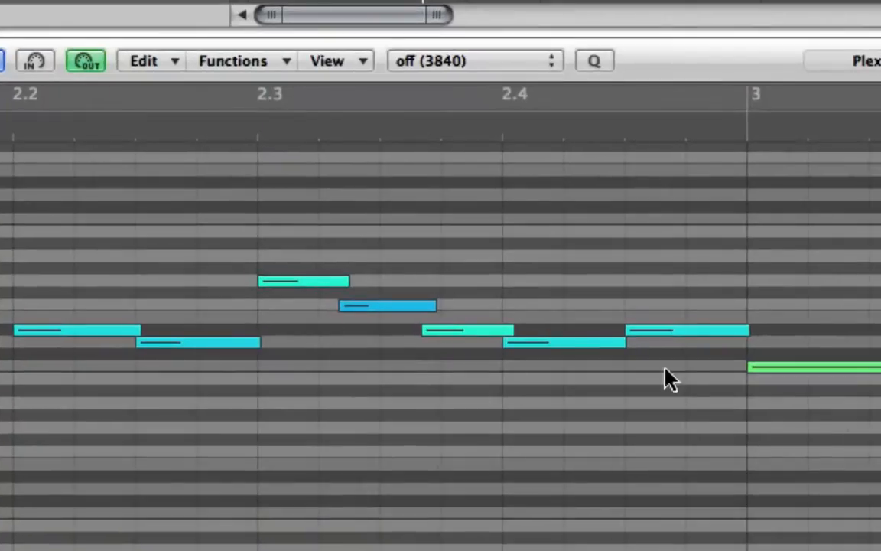
pyautogui.moveTo(530, 314)
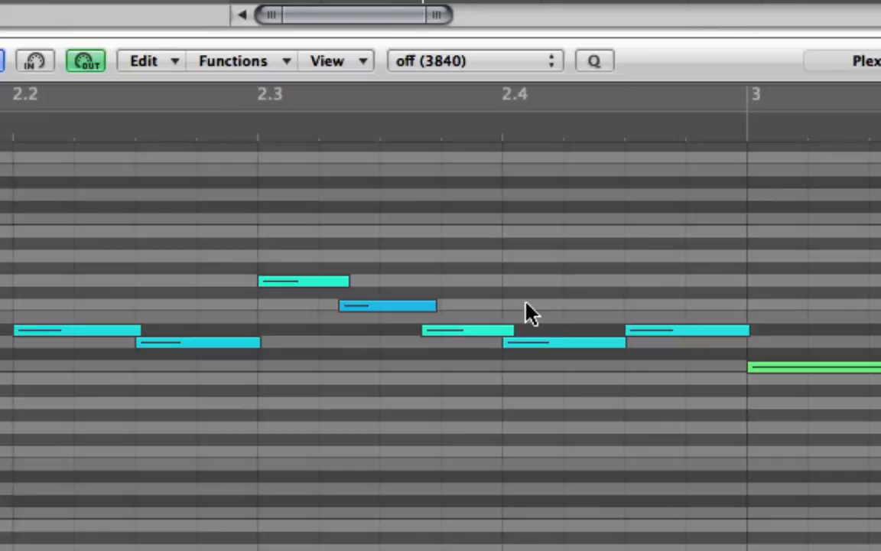